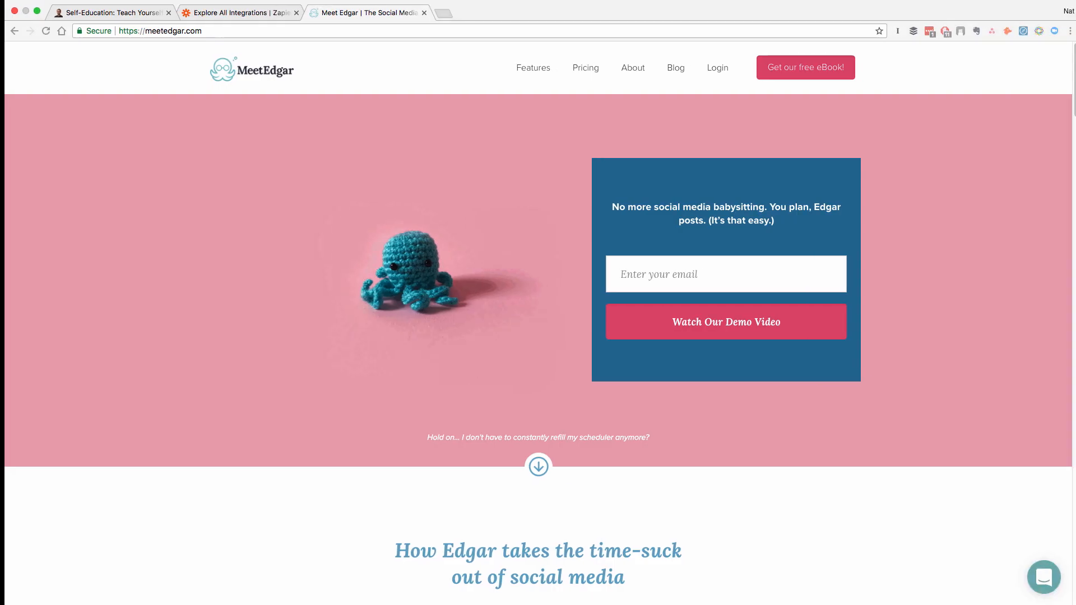
Step: View the Self-Education blog article, then switch to Zapier's Explore All Integrations page
click(110, 12)
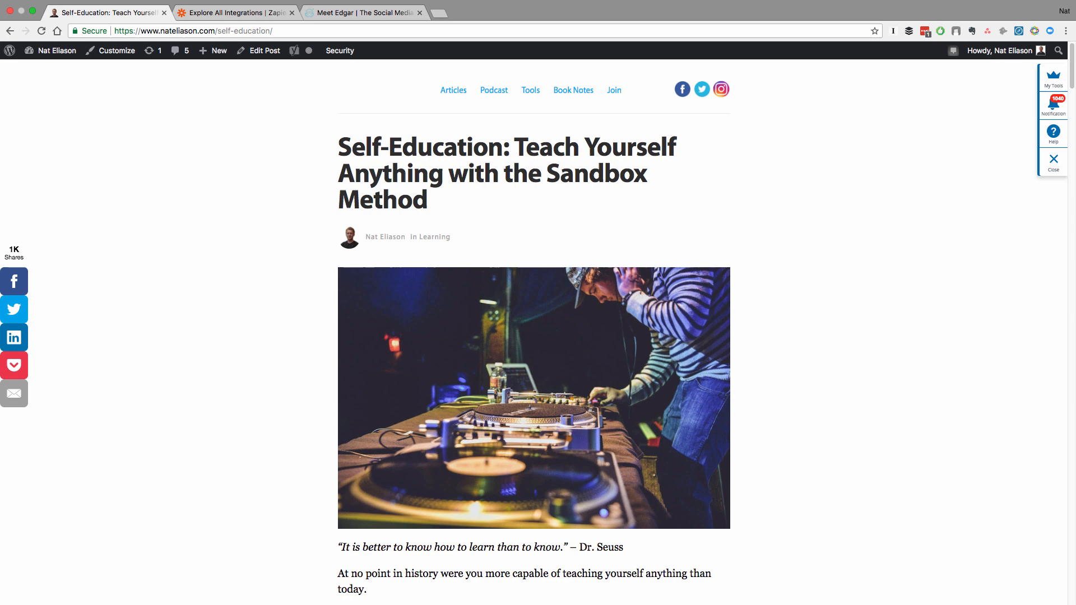
click(236, 12)
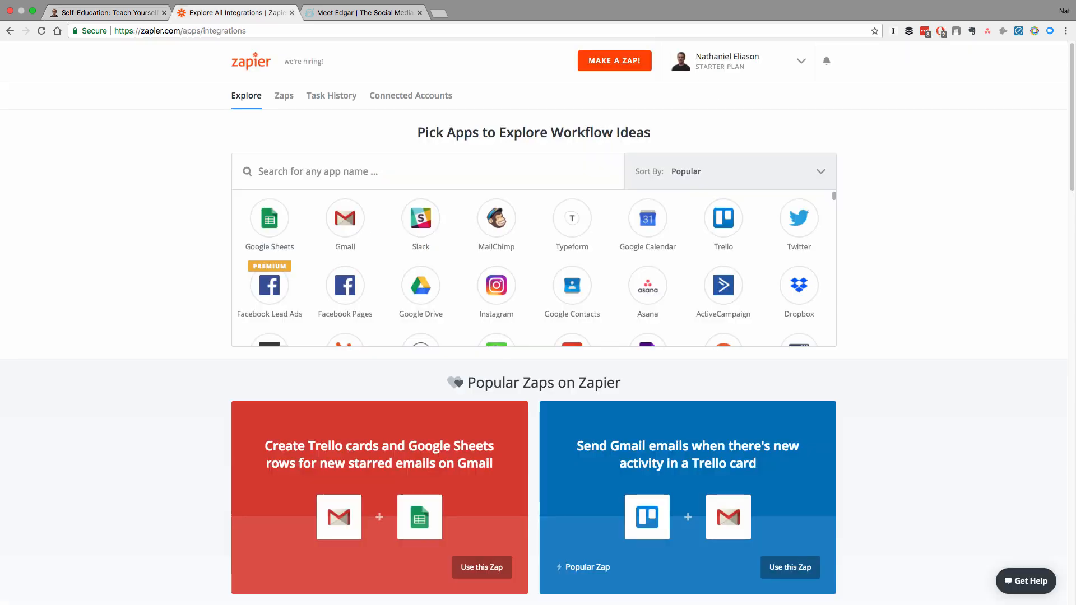
Step: Browse the integrations app grid, then show the Zaps dashboard listing existing zaps in the Home folder
scroll(down, 3)
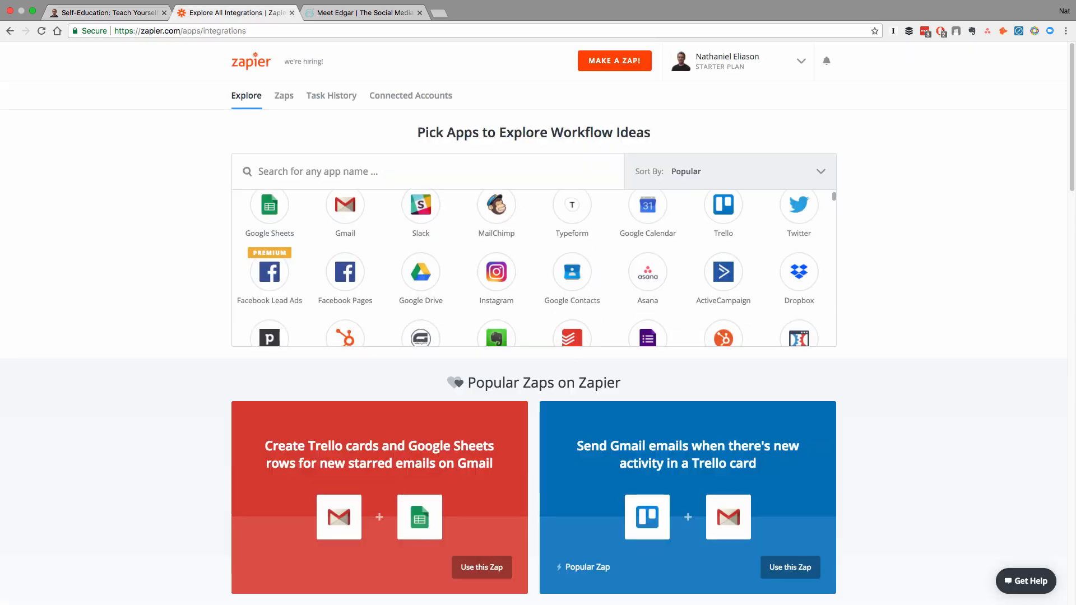
scroll(down, 3)
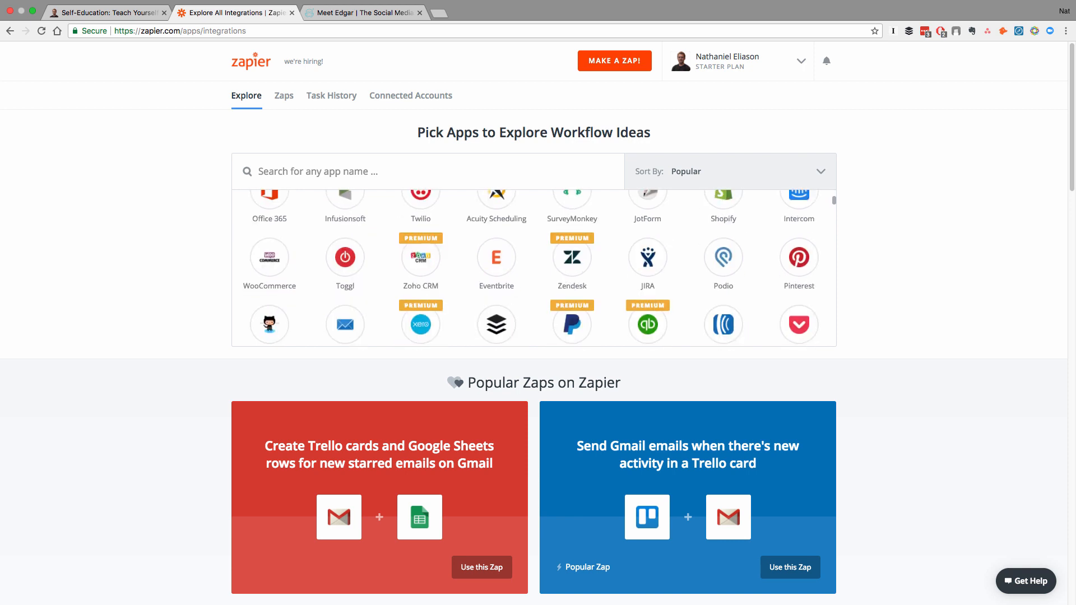
scroll(down, 3)
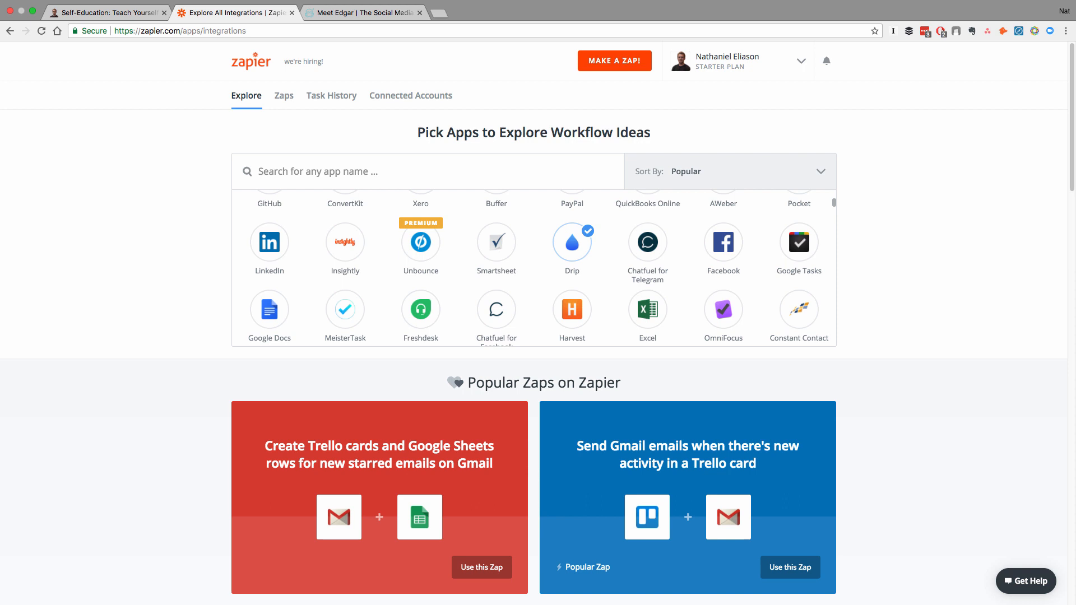
click(283, 95)
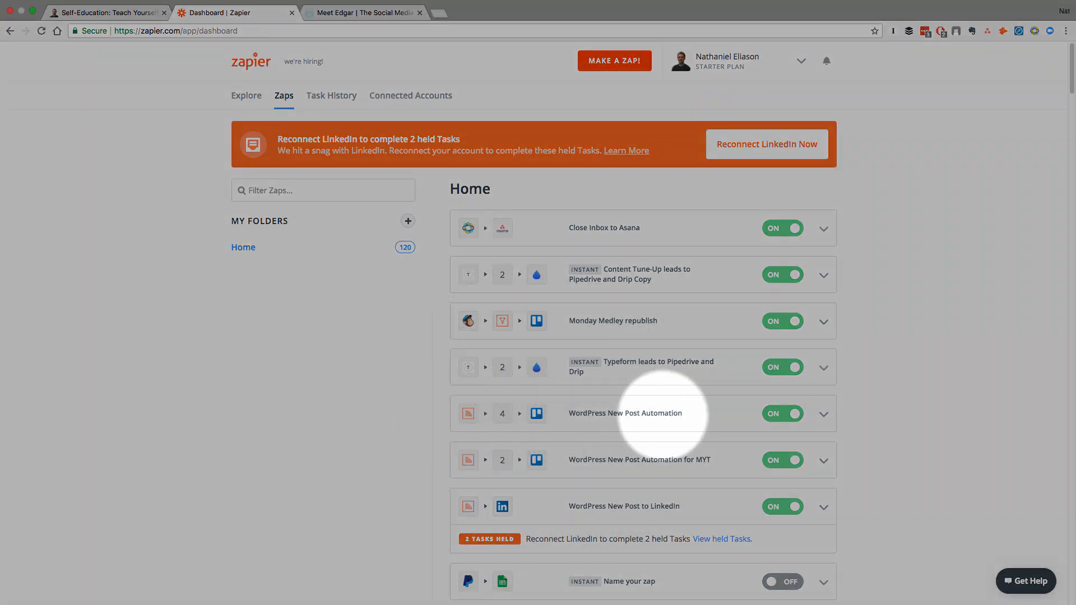
Step: Open the 'WordPress New Post Automation' zap in the editor and look over its trigger and action steps
click(625, 412)
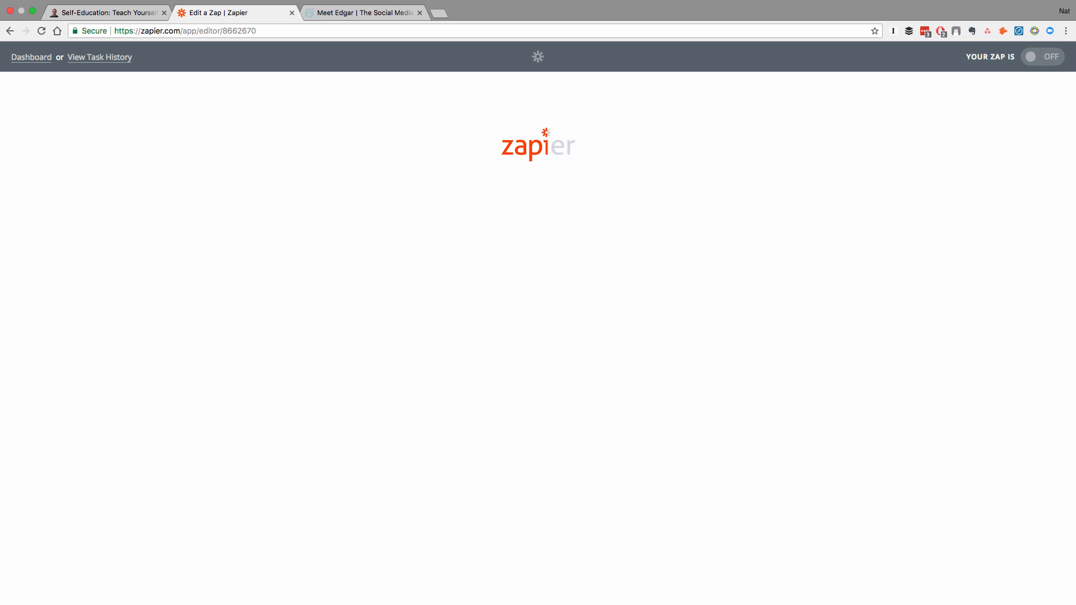
click(1041, 56)
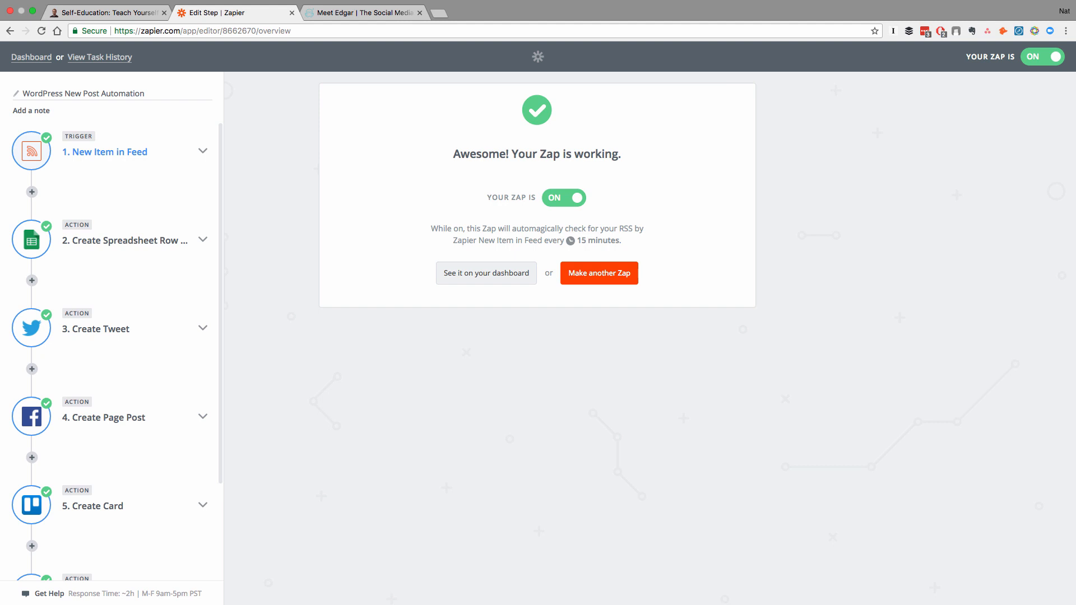
scroll(down, 3)
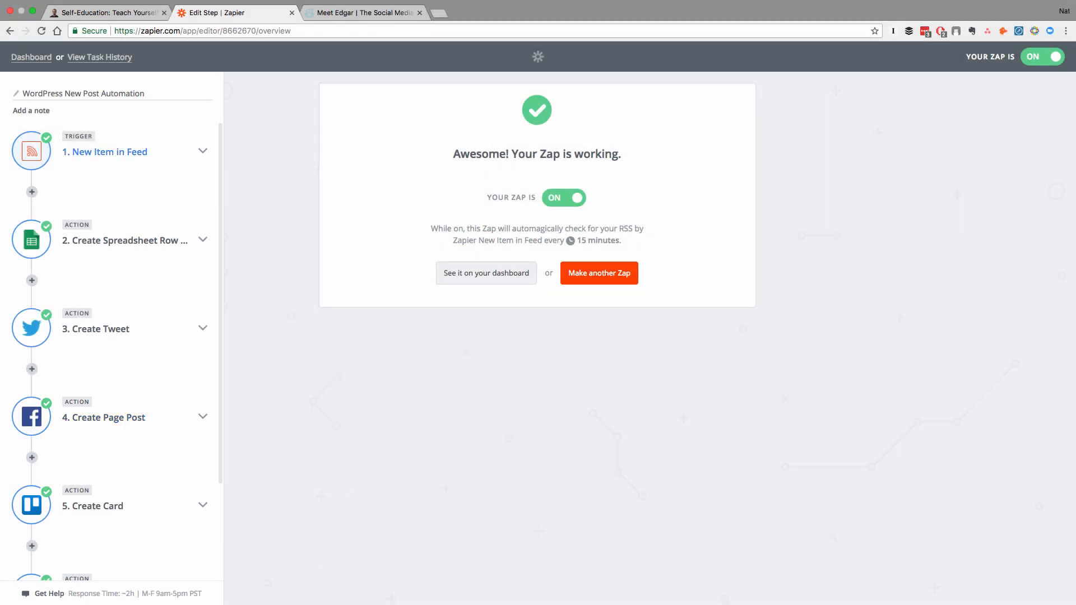
Step: Expand the step 1 trigger to see RSS by Zapier and its feed URL settings
click(105, 151)
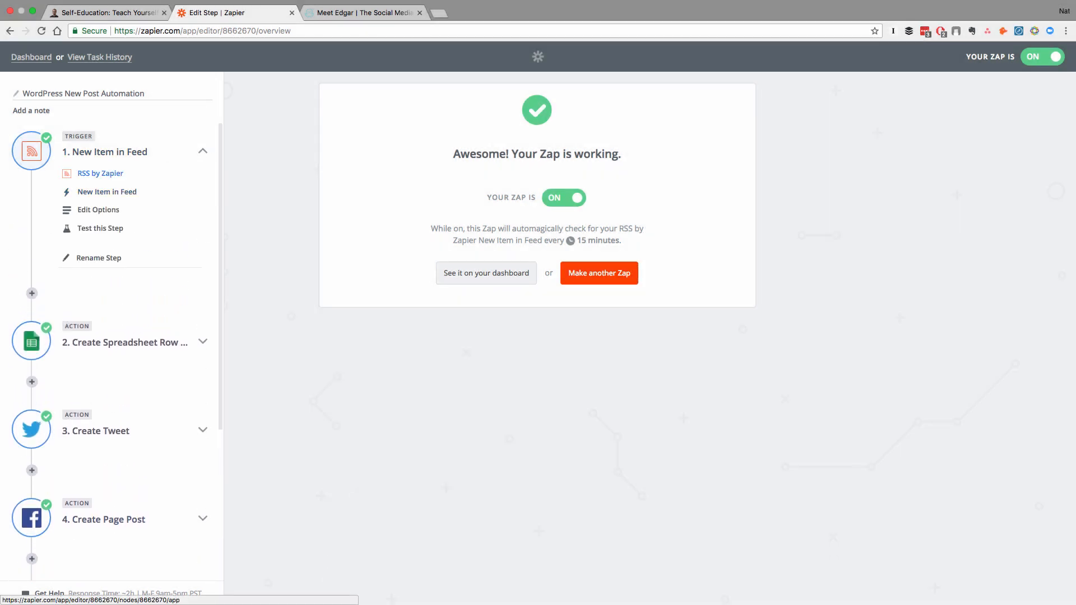
click(100, 173)
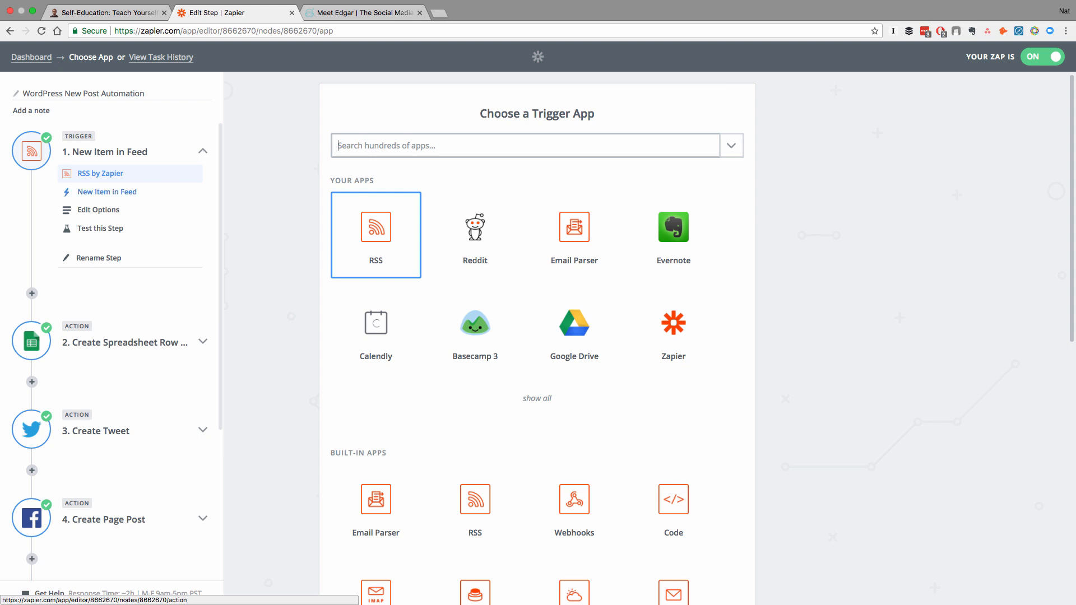
click(100, 210)
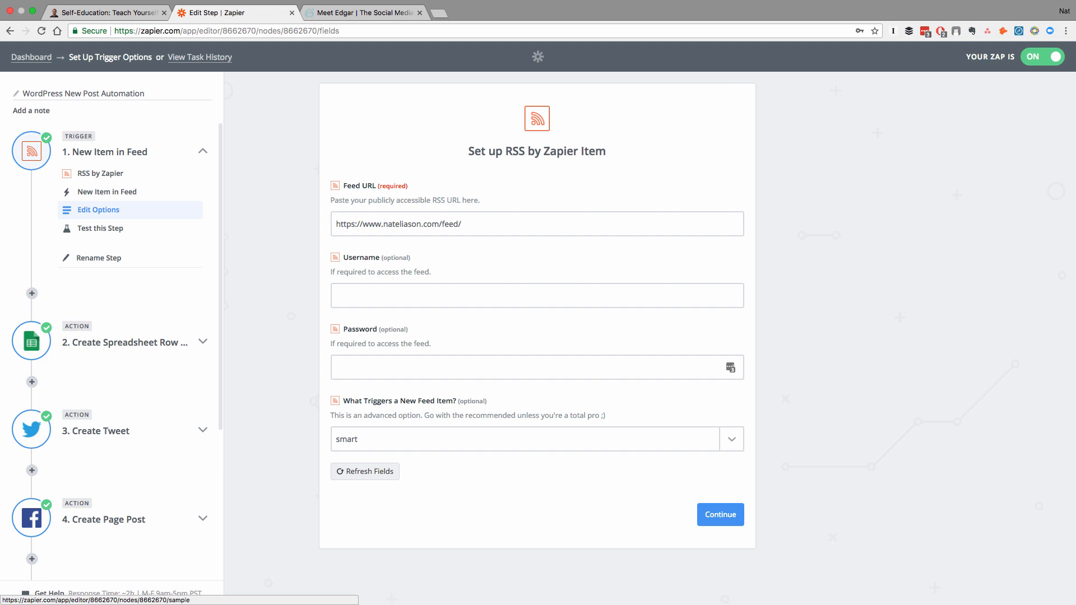
mouse_move(100, 227)
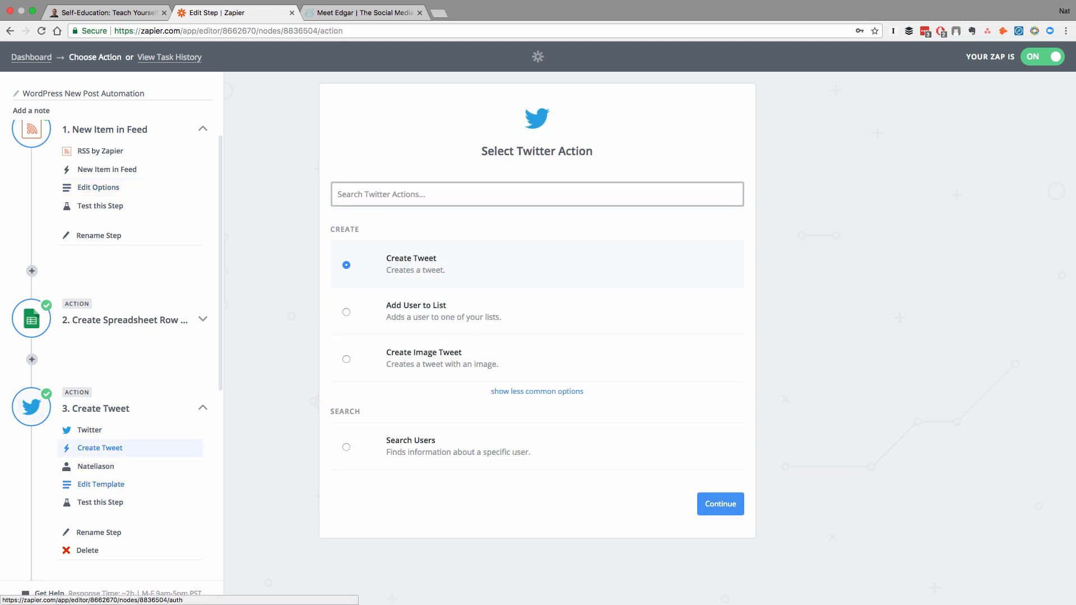
Step: Review the Create Tweet template: message built from feed item title and link, Should Shorten URLs set to no
click(720, 503)
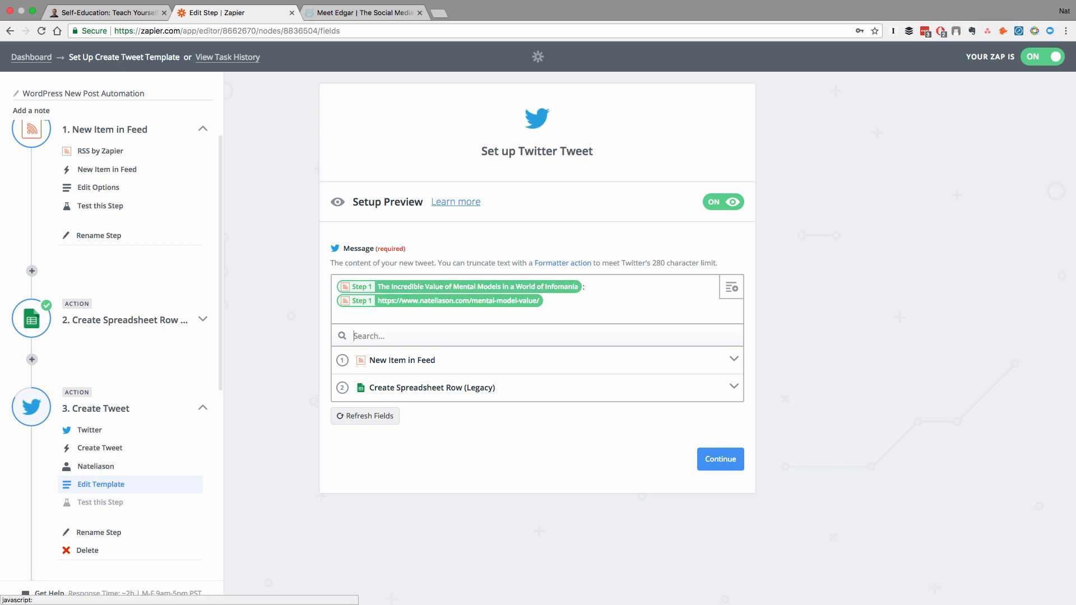
click(415, 360)
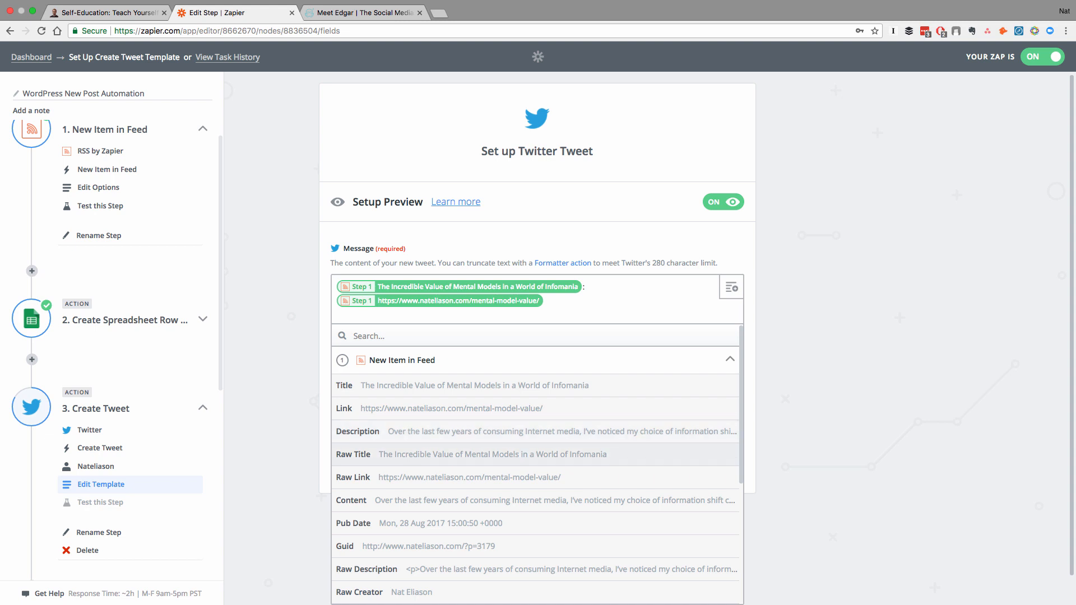
scroll(down, 3)
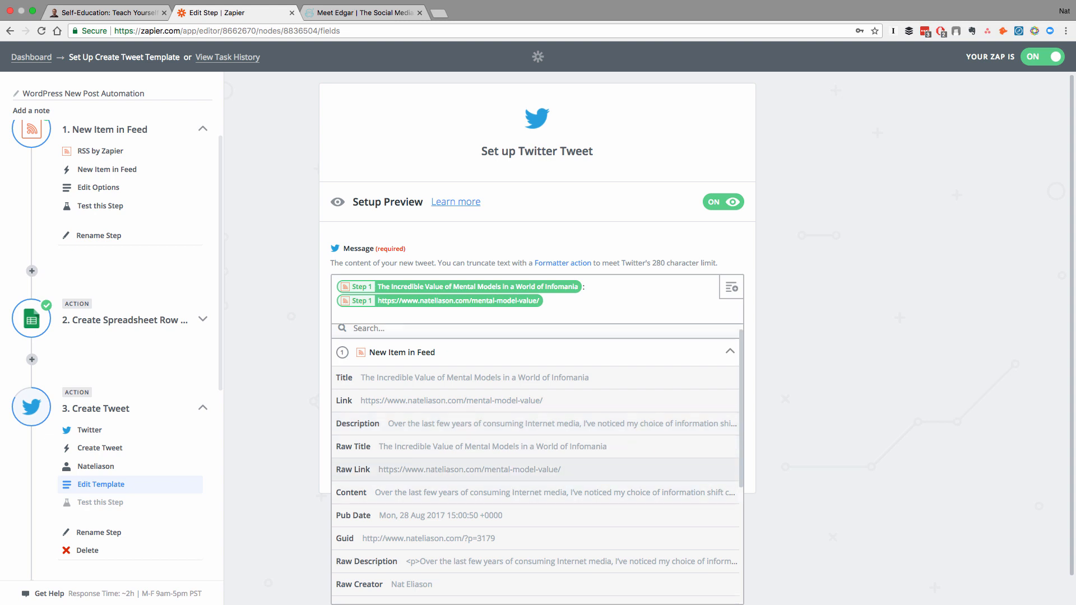
scroll(down, 3)
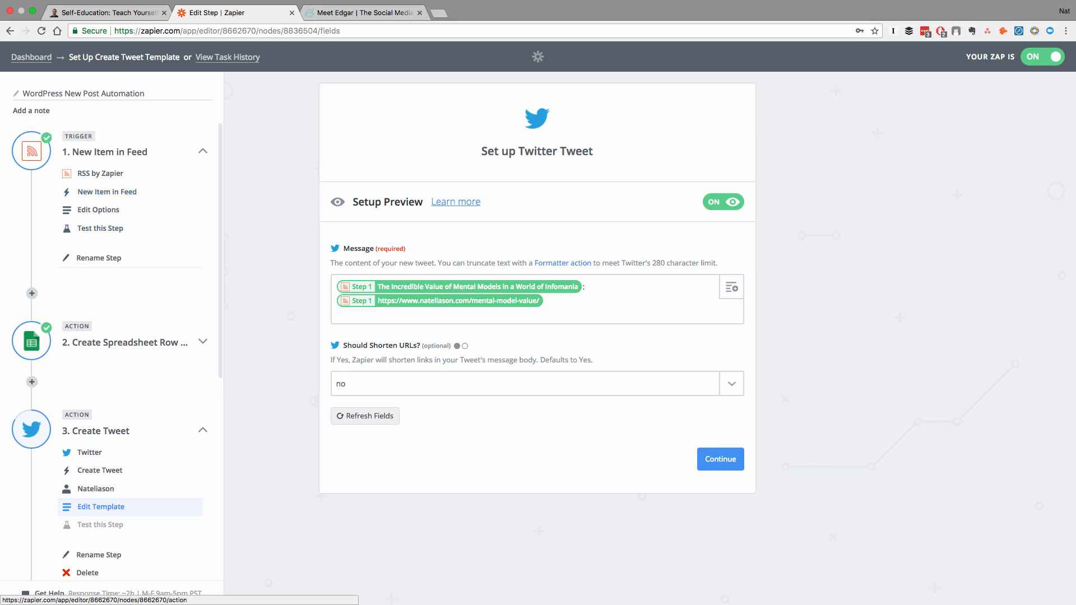
scroll(down, 3)
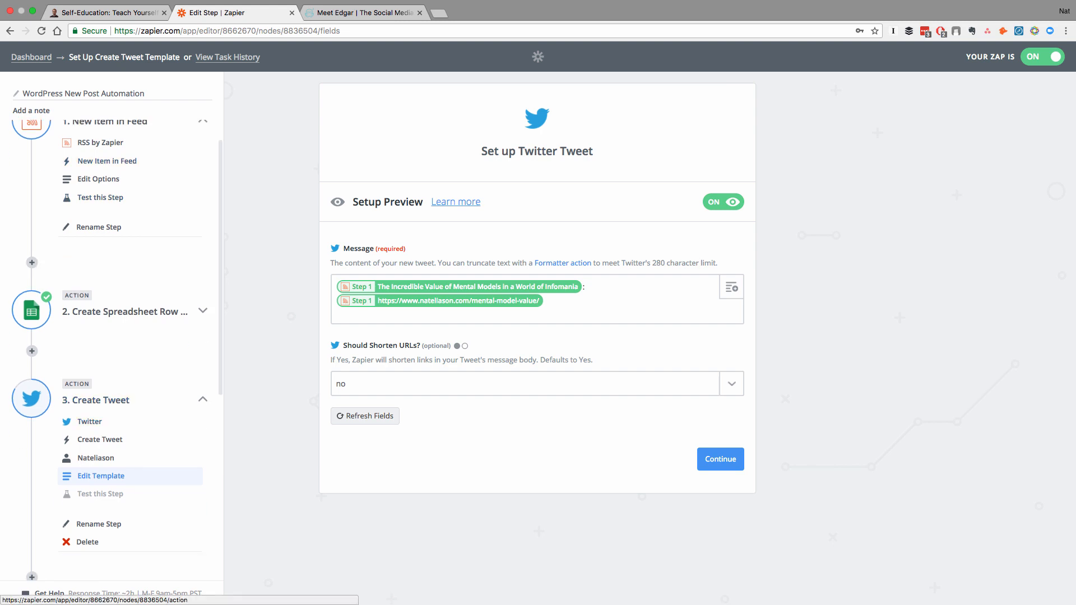
Step: Continue to the Twitter step's test page showing the sample tweet with title, link and shortening false
click(719, 459)
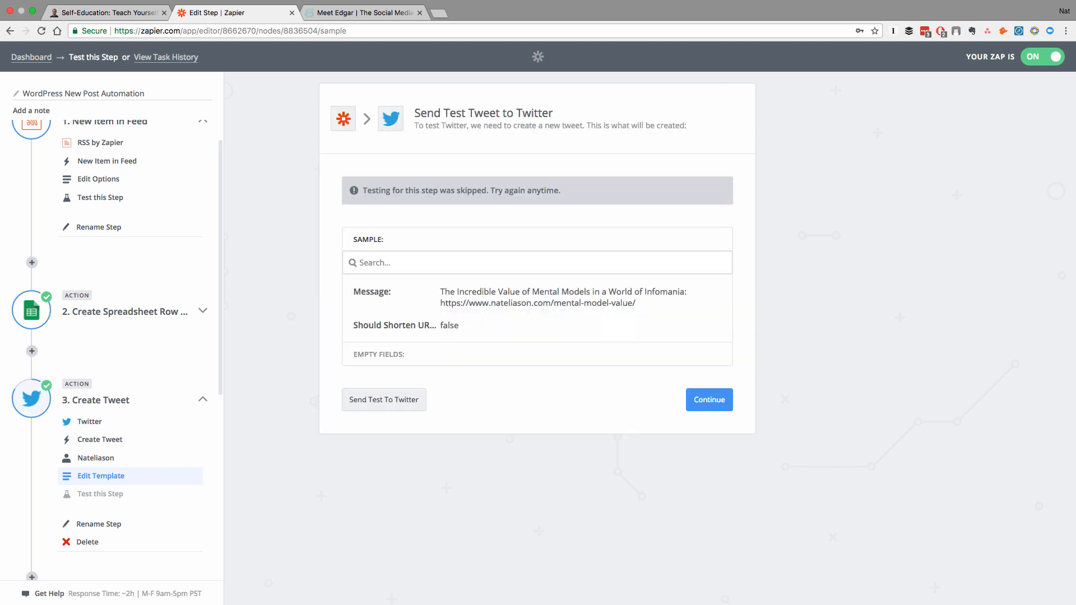
click(101, 493)
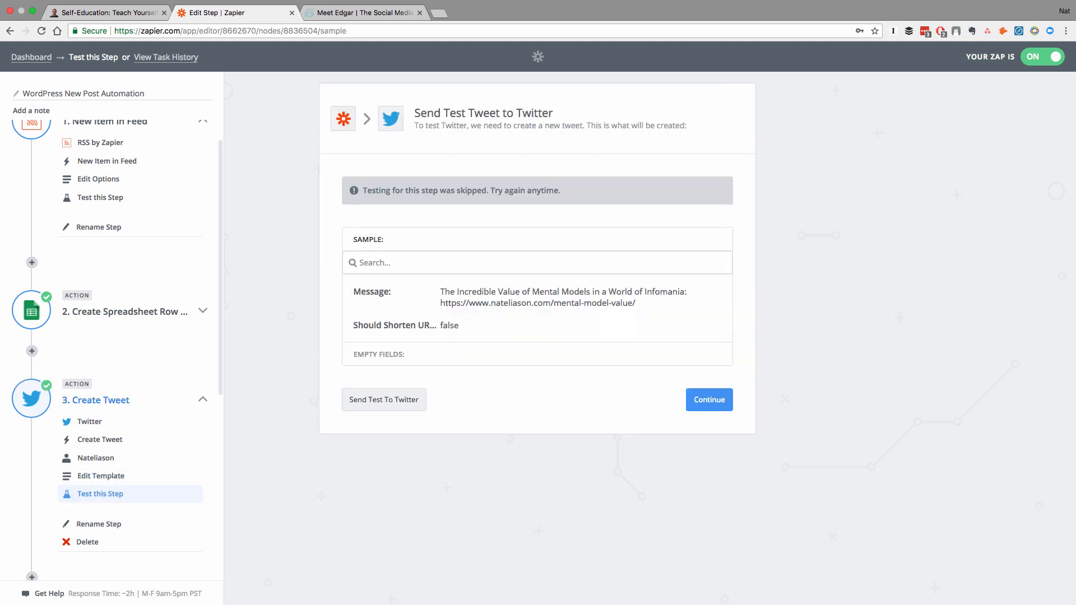
scroll(down, 3)
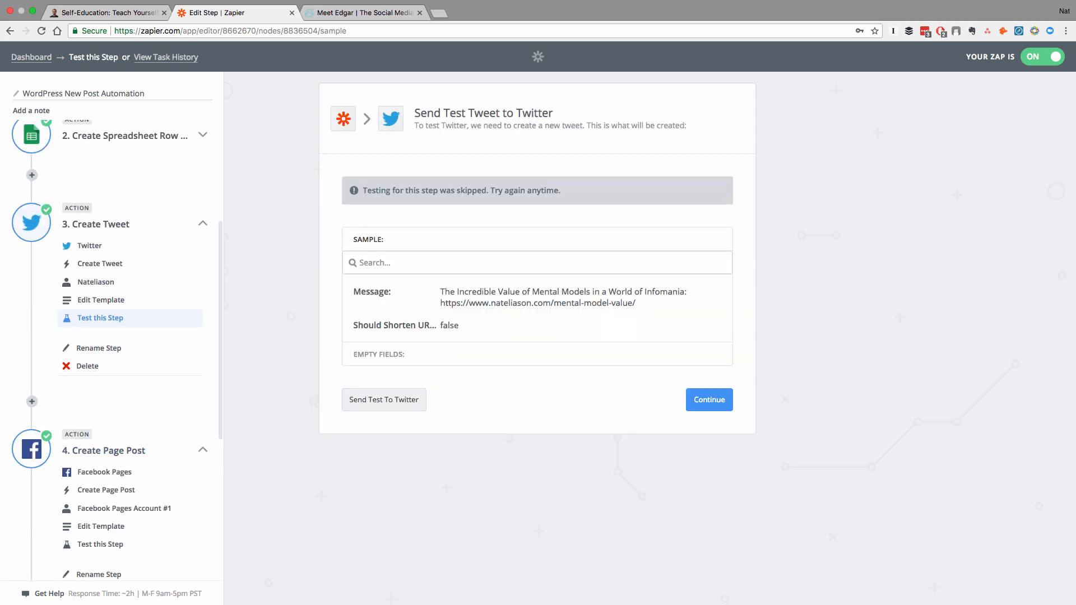
mouse_move(124, 509)
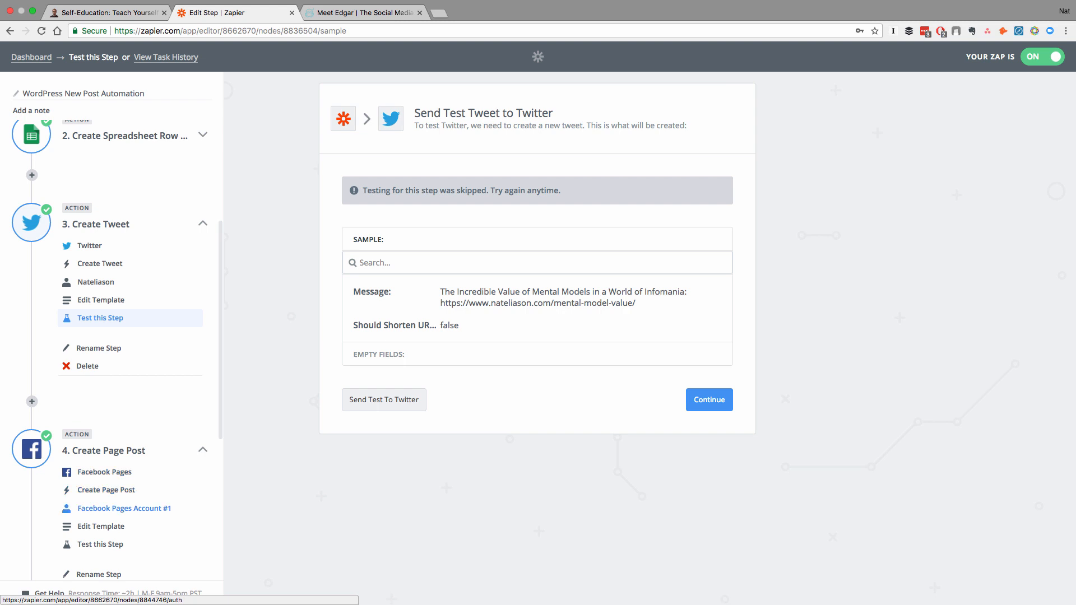
Step: Review the Facebook Create Page Post template fields and add a new seventh action step below
click(100, 527)
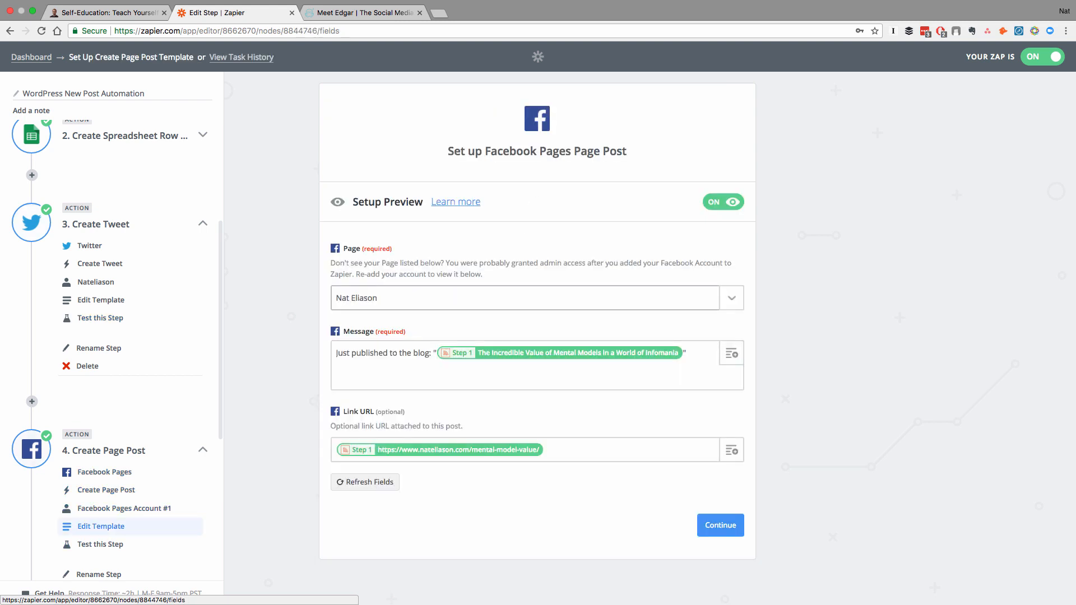
scroll(down, 3)
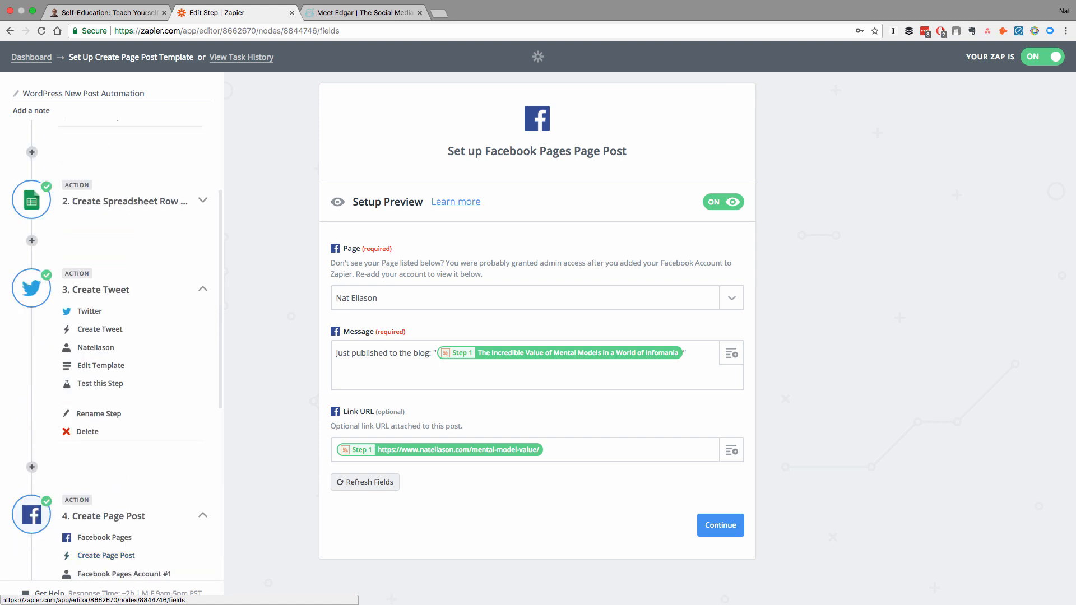
scroll(down, 3)
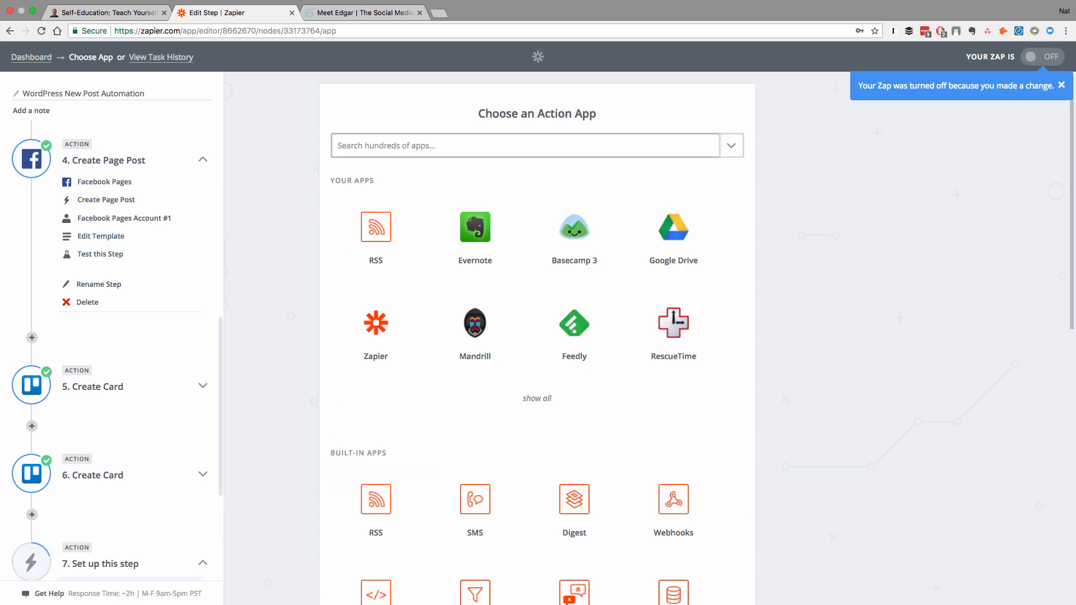
Step: Browse the full action-app list for step 7, then delete the unconfigured seventh step
scroll(down, 3)
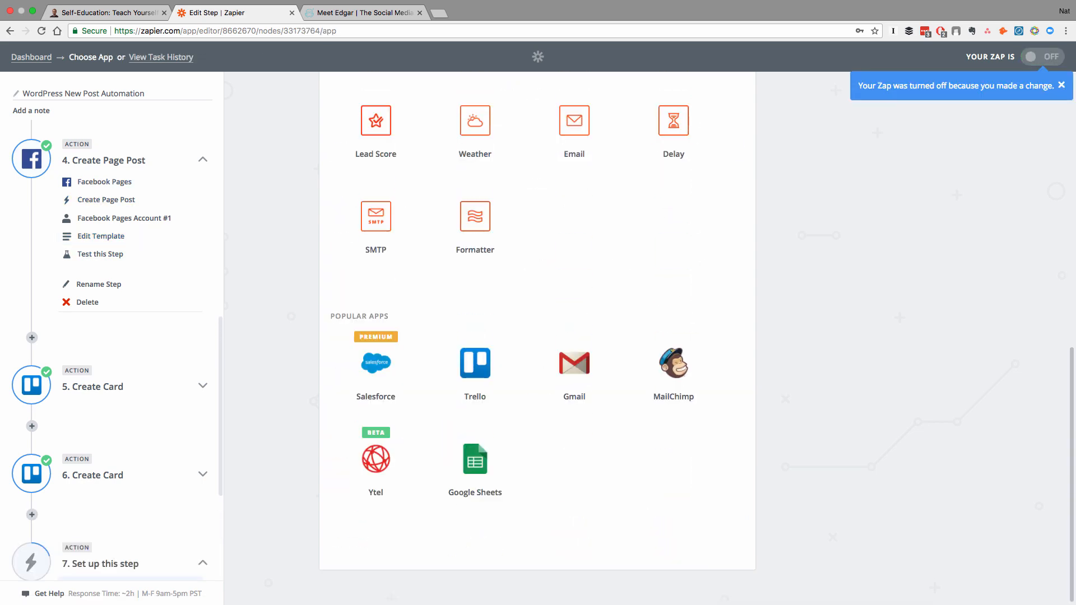
click(527, 146)
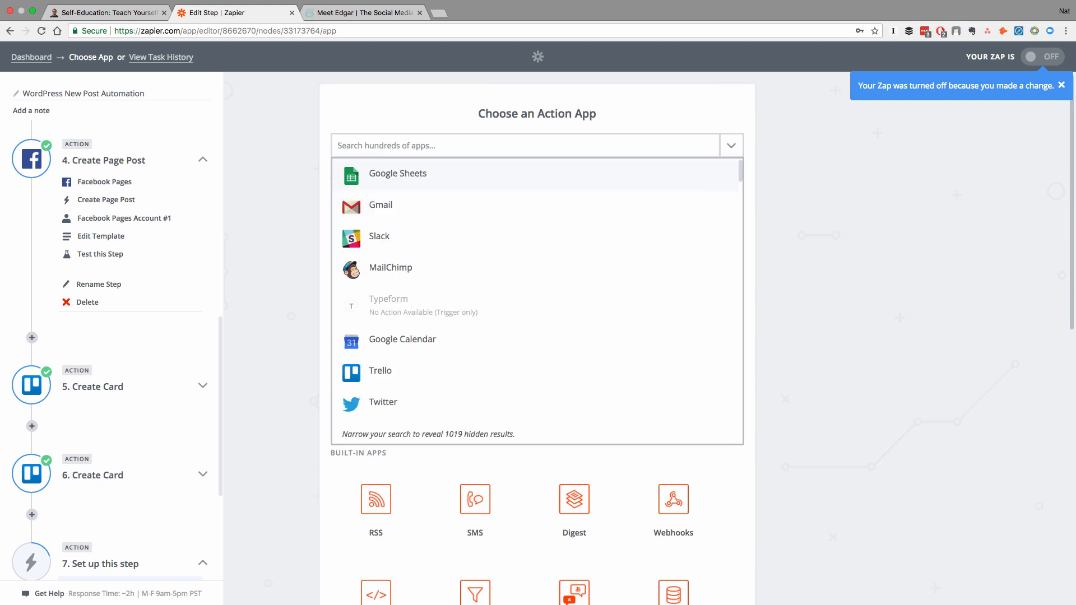
scroll(down, 3)
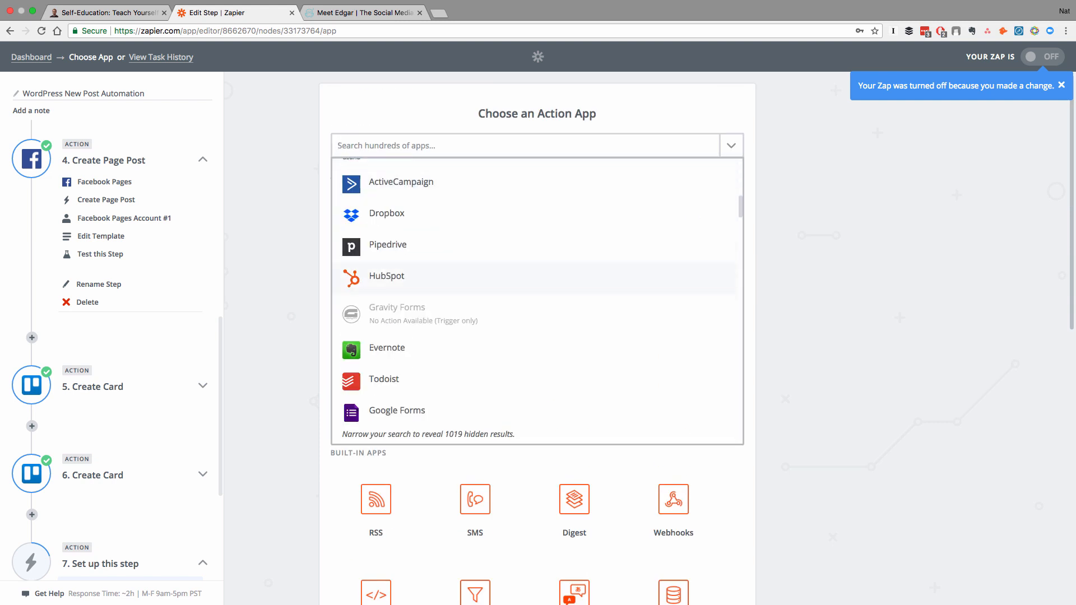
scroll(down, 3)
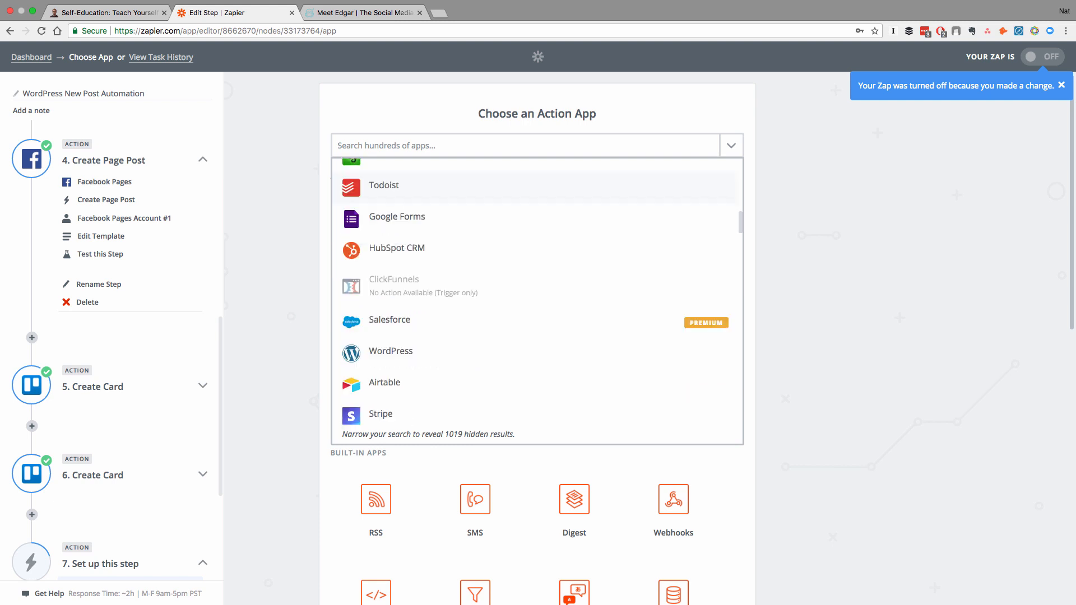
scroll(down, 3)
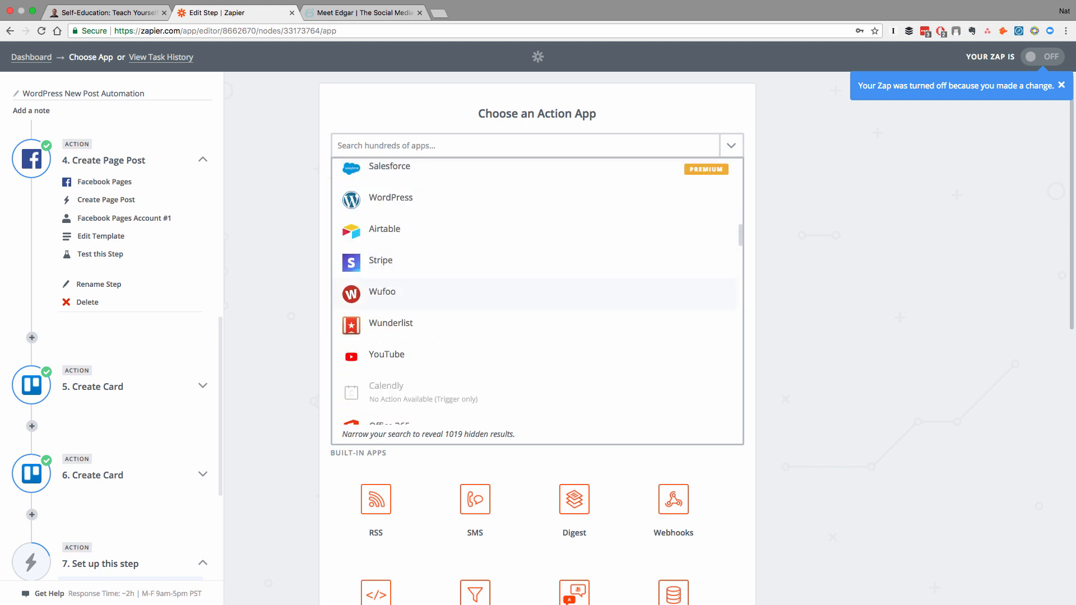
scroll(down, 3)
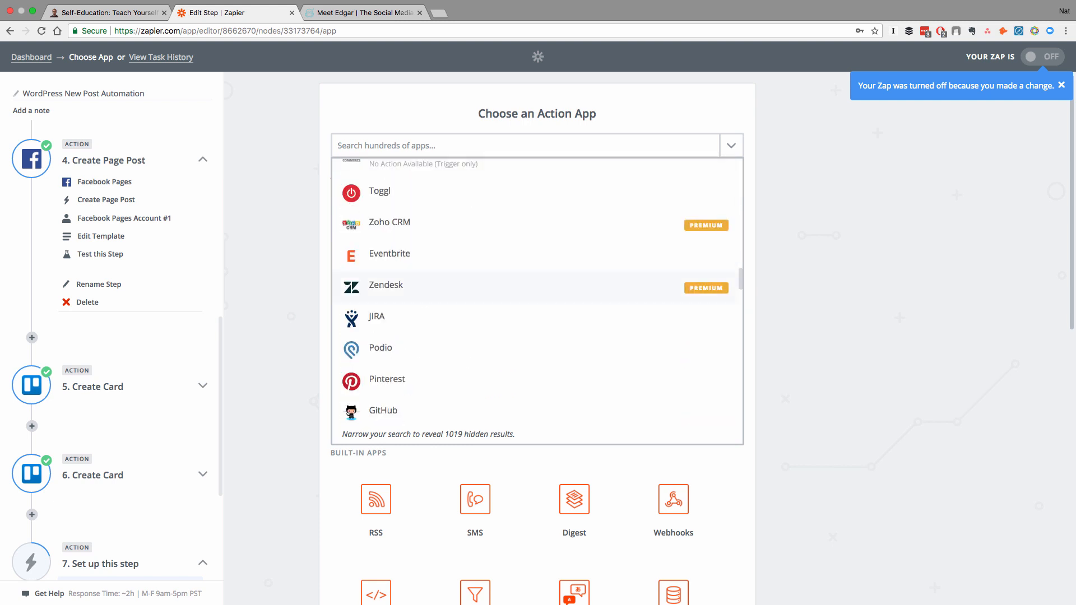
scroll(down, 3)
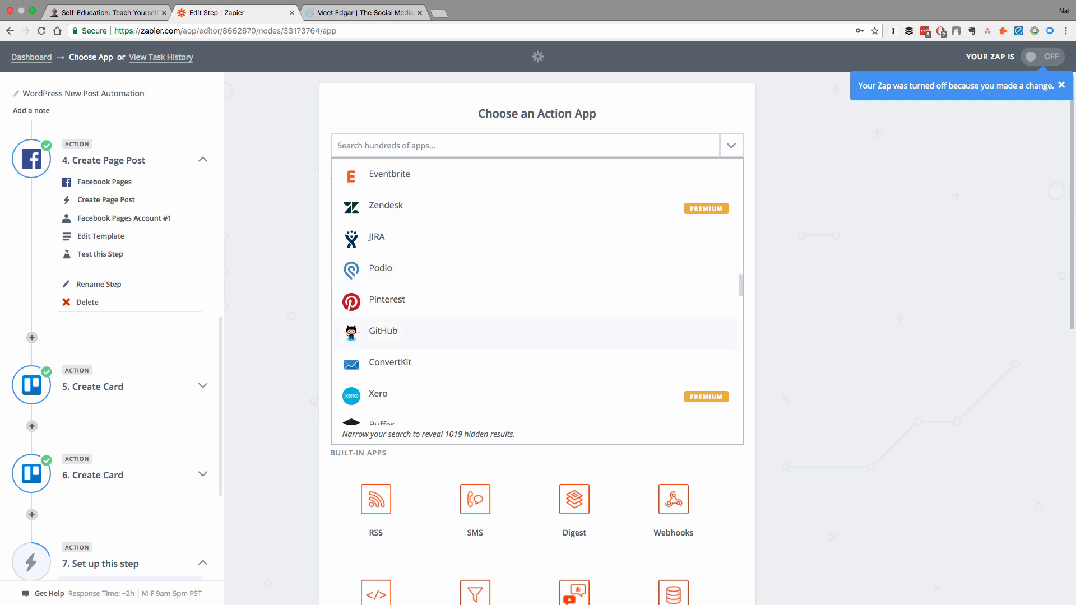
scroll(down, 3)
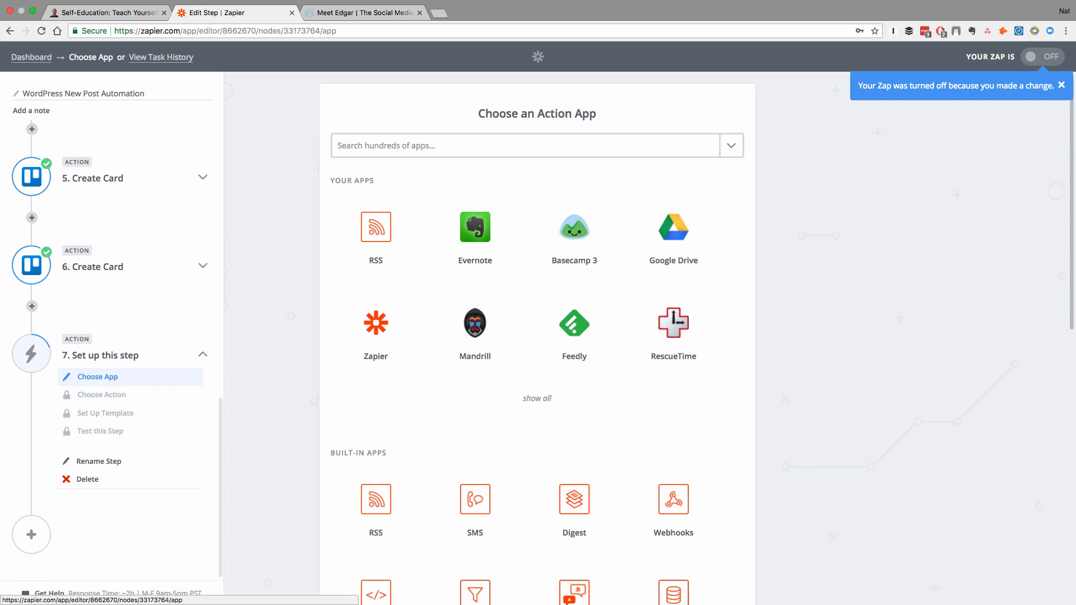
click(87, 478)
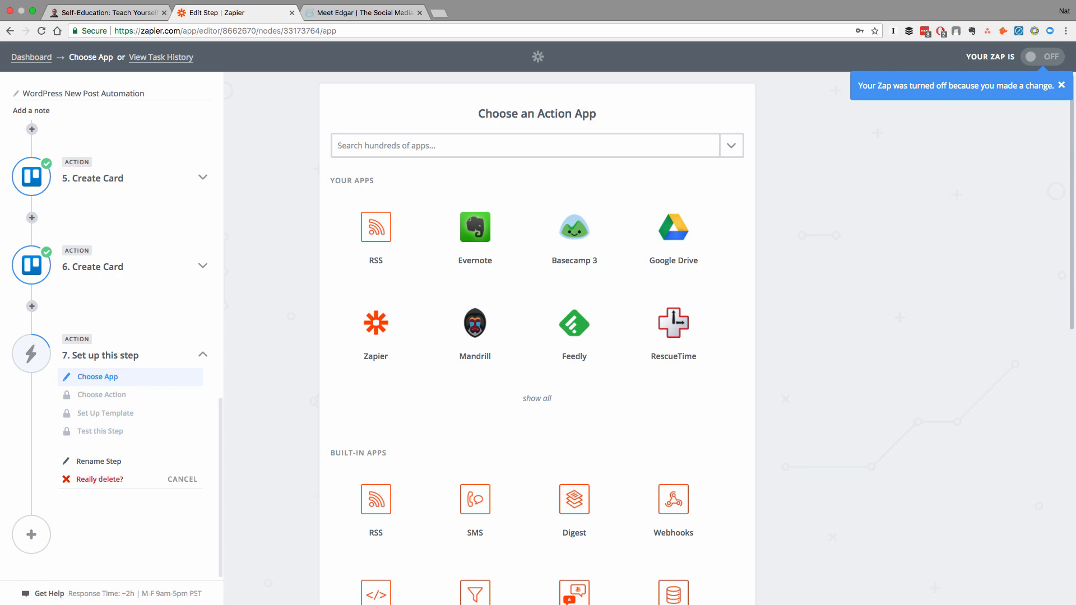